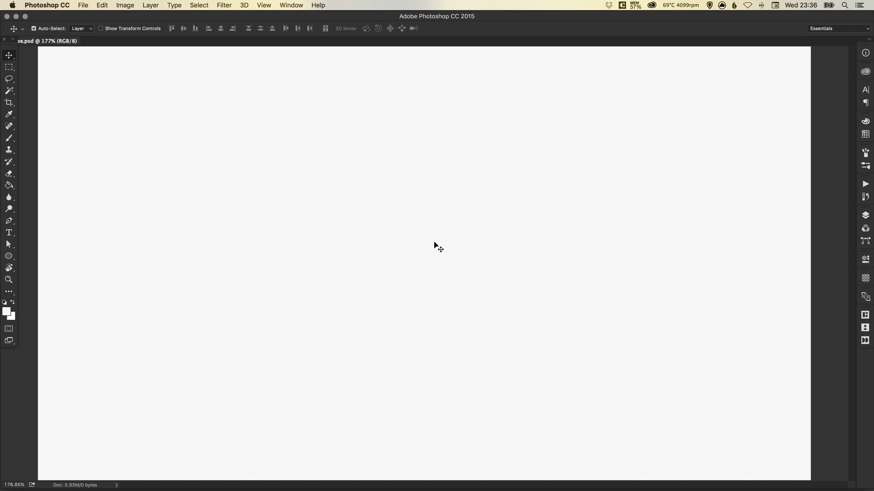
mouse_move(430, 255)
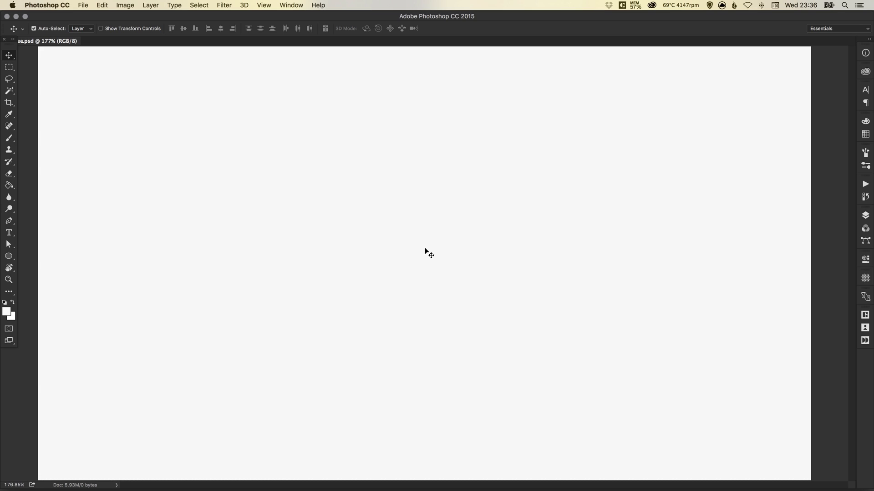
mouse_move(366, 228)
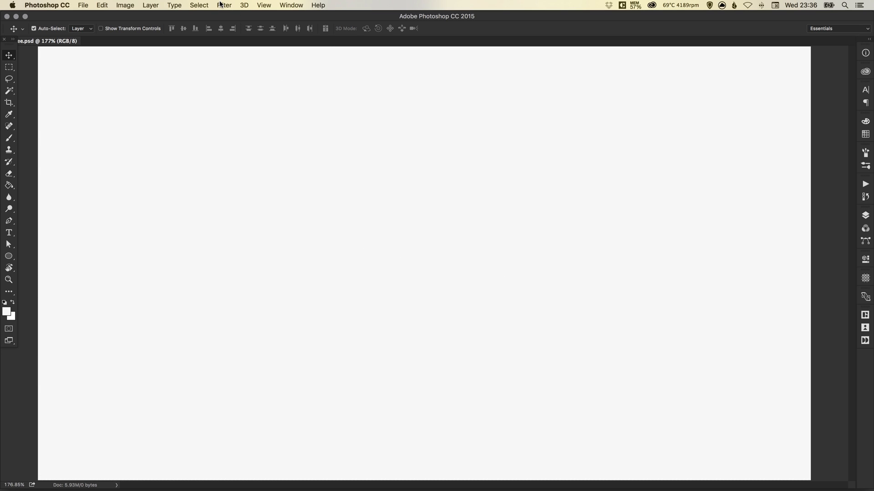
Step: Launch Filter > Render > Tree on the blank document, previewing an oak tree
left_click(224, 6)
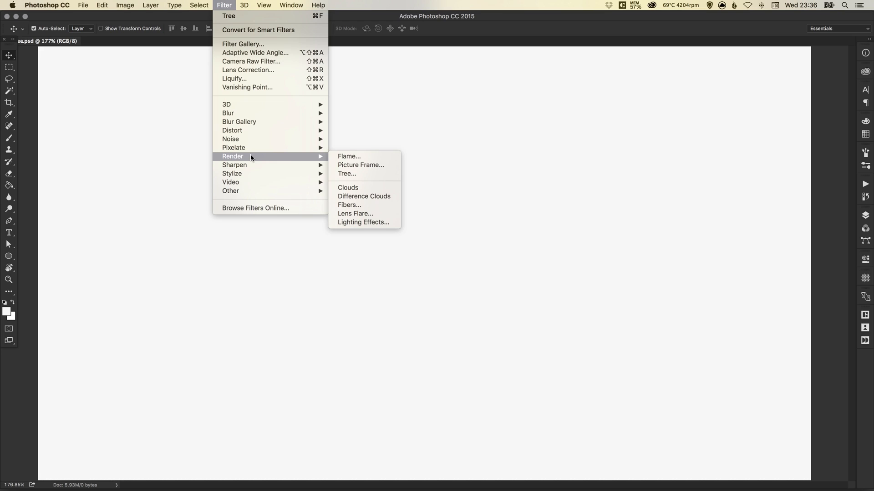
mouse_move(359, 174)
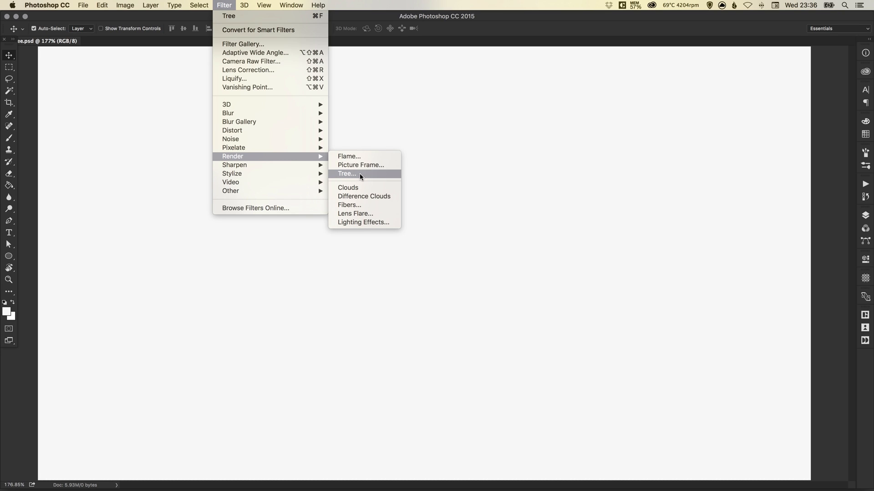
left_click(347, 173)
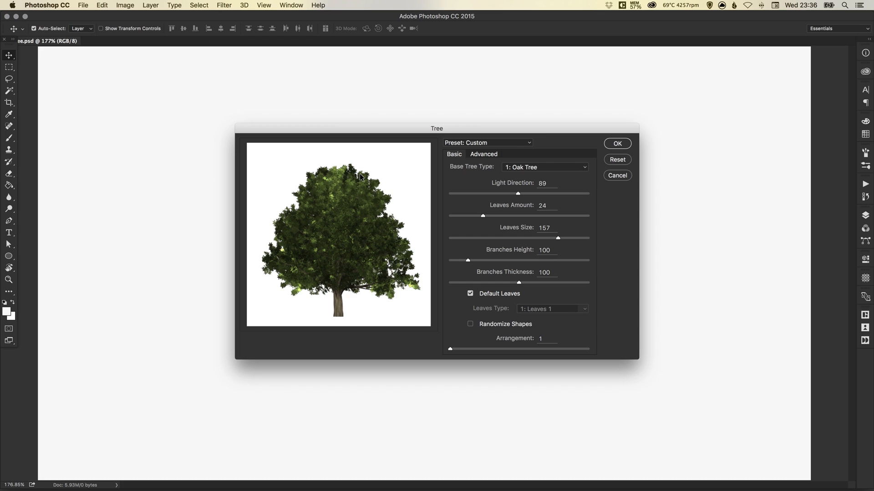
mouse_move(590, 183)
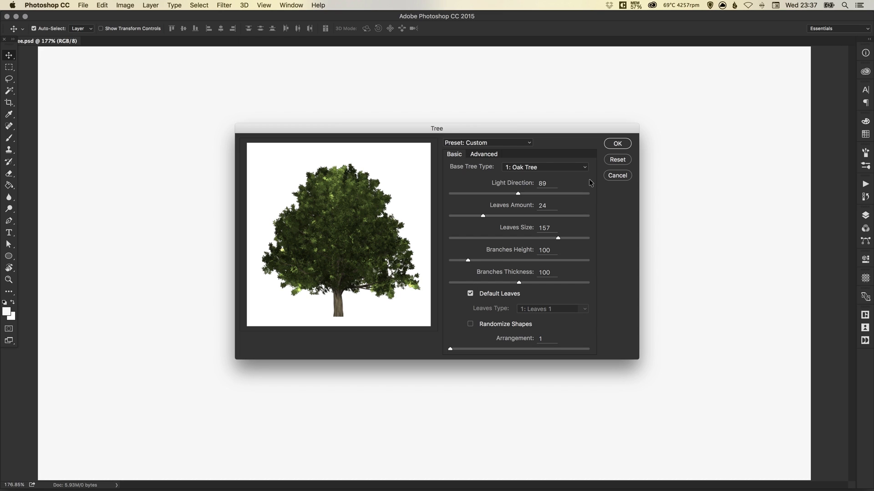
mouse_move(467, 169)
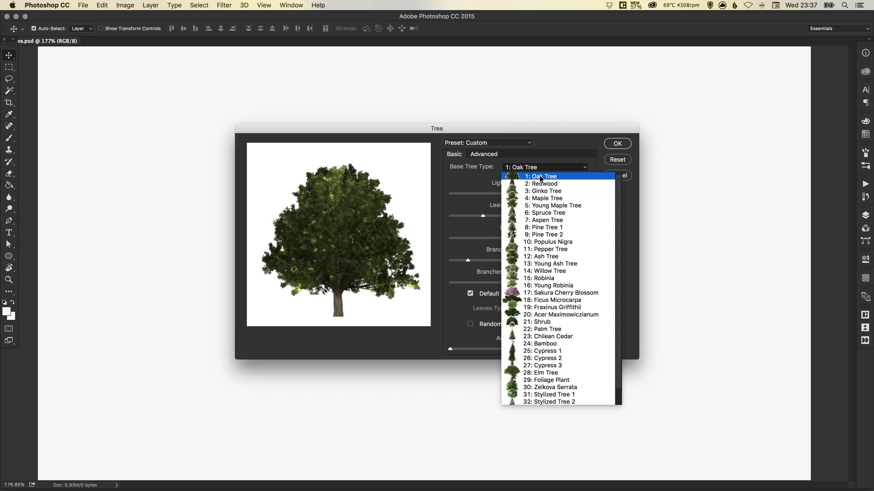
mouse_move(548, 216)
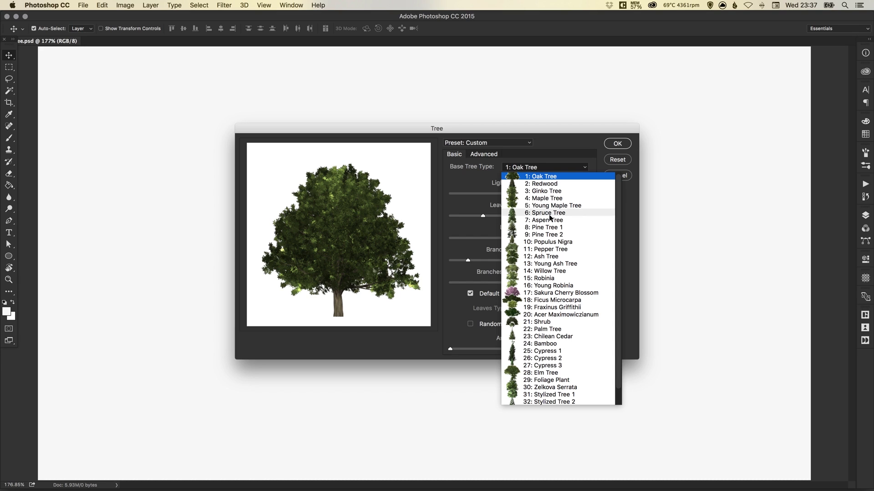
Step: Preview Pine Tree 1, Sakura Cherry Blossom, Palm Tree and Foliage Plant as the base tree type
left_click(544, 227)
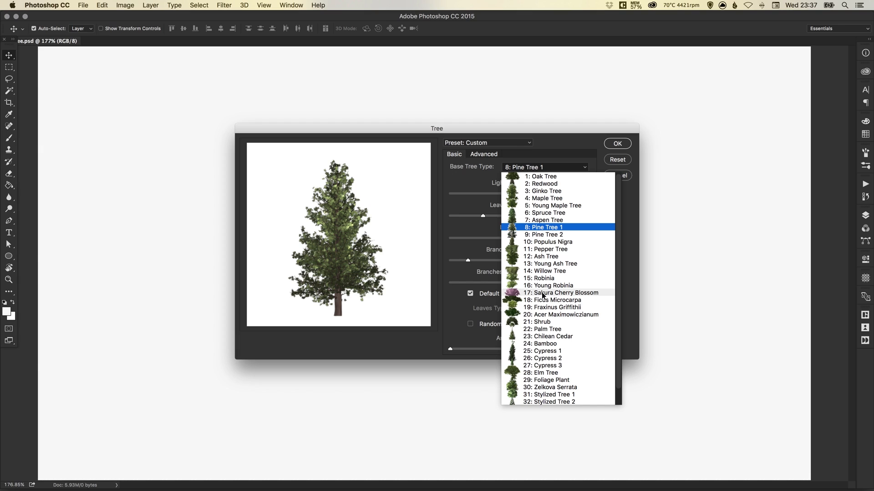
left_click(562, 292)
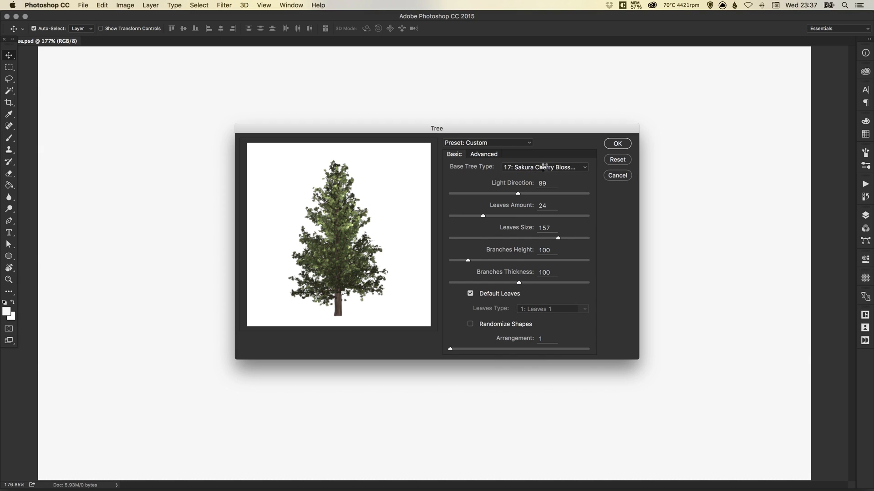
left_click(544, 168)
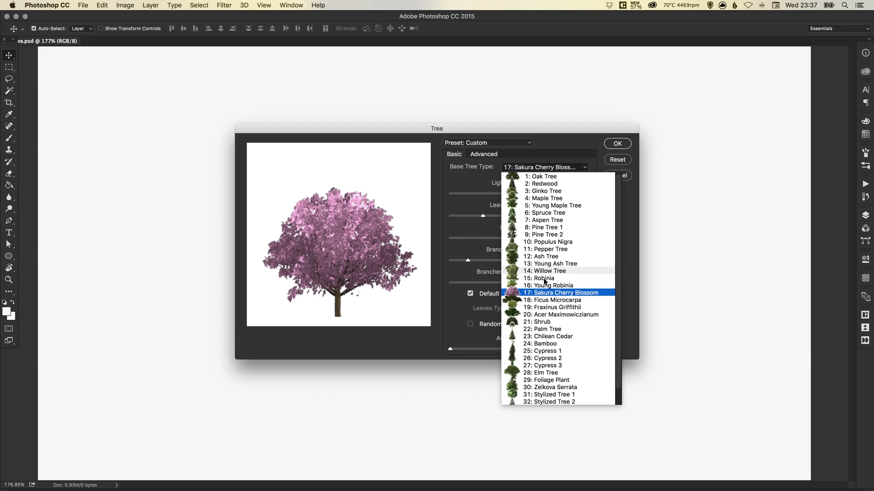
left_click(541, 328)
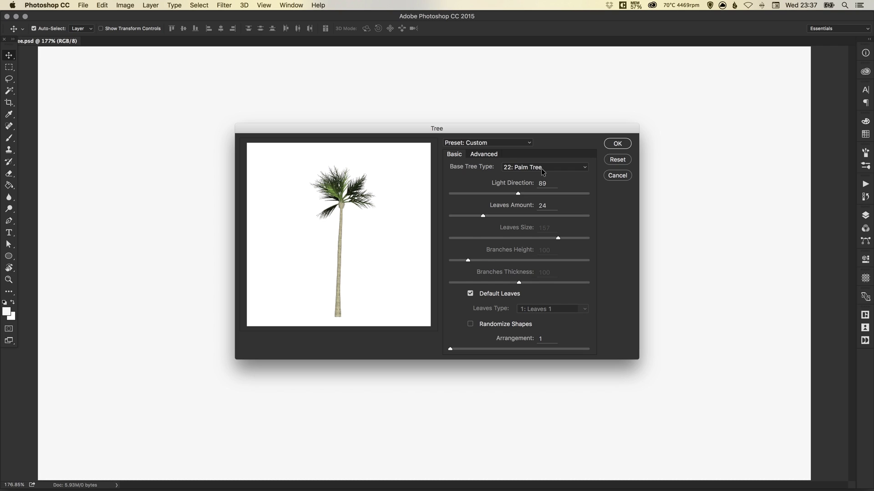
left_click(543, 167)
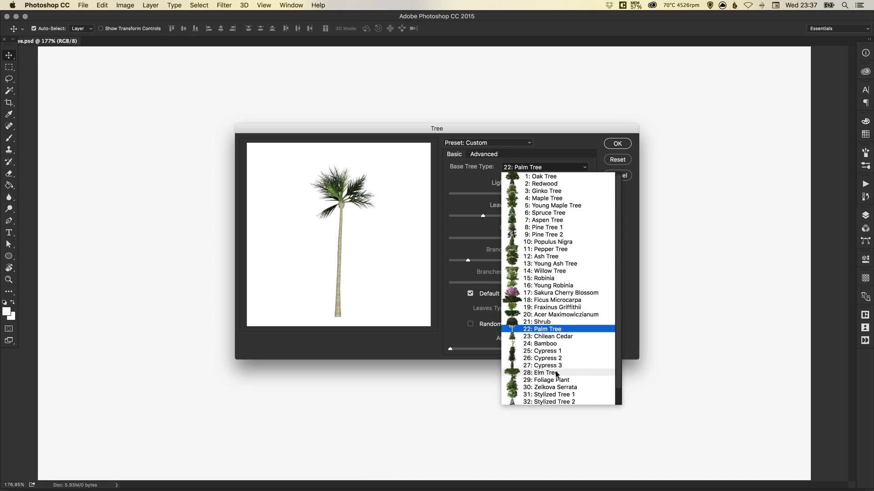
left_click(547, 380)
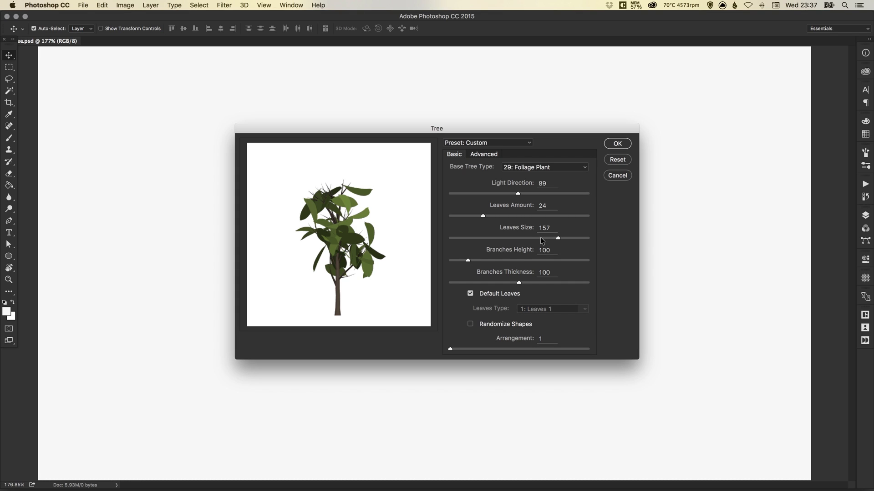
left_click(545, 168)
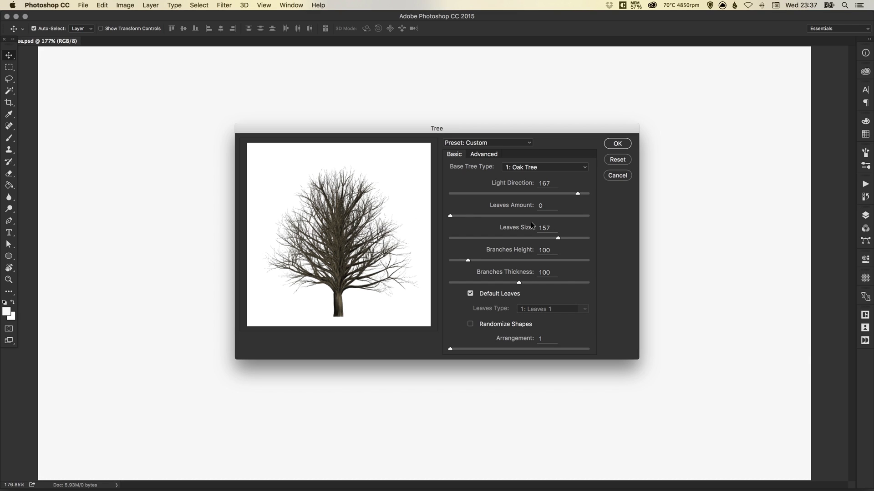
mouse_move(507, 210)
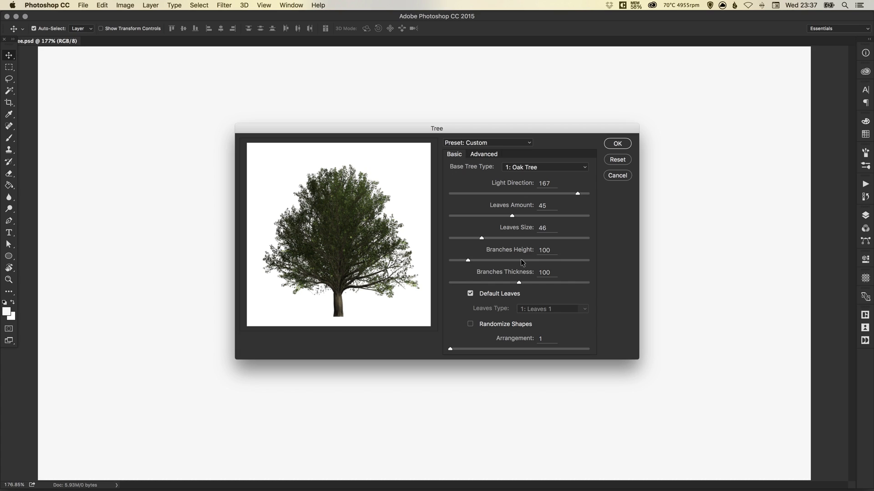
mouse_move(511, 262)
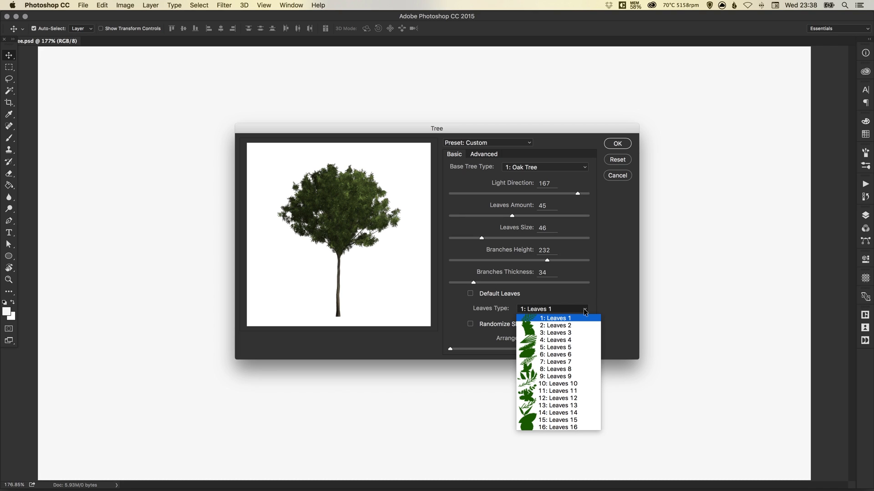
Step: Try Leaves 6 and Leaves 11, settling on Leaves 14 as the oak's leaf shape
left_click(555, 355)
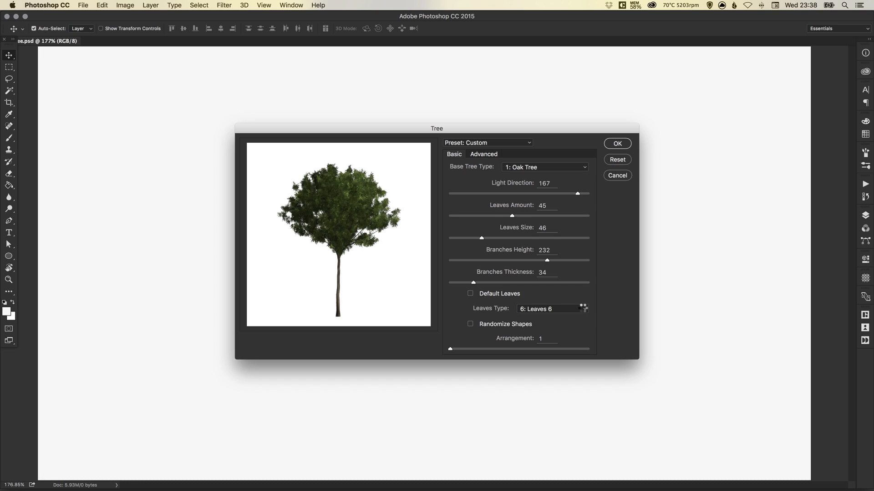
left_click(551, 310)
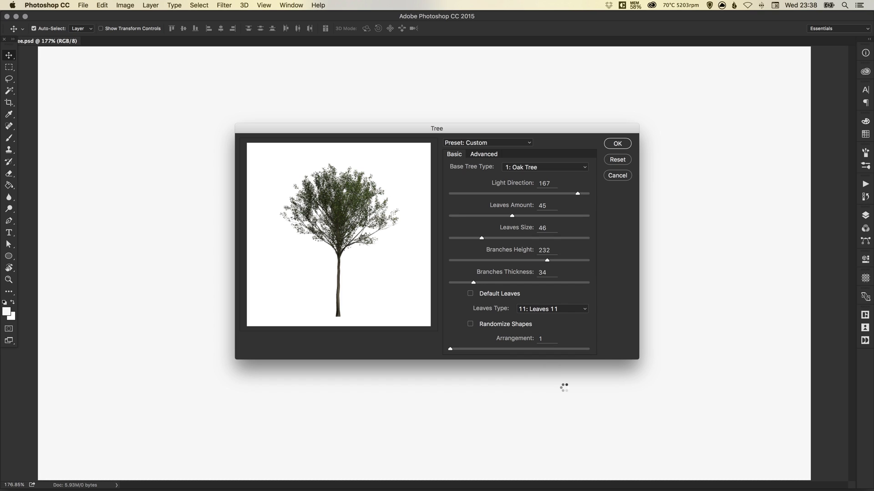
left_click(551, 308)
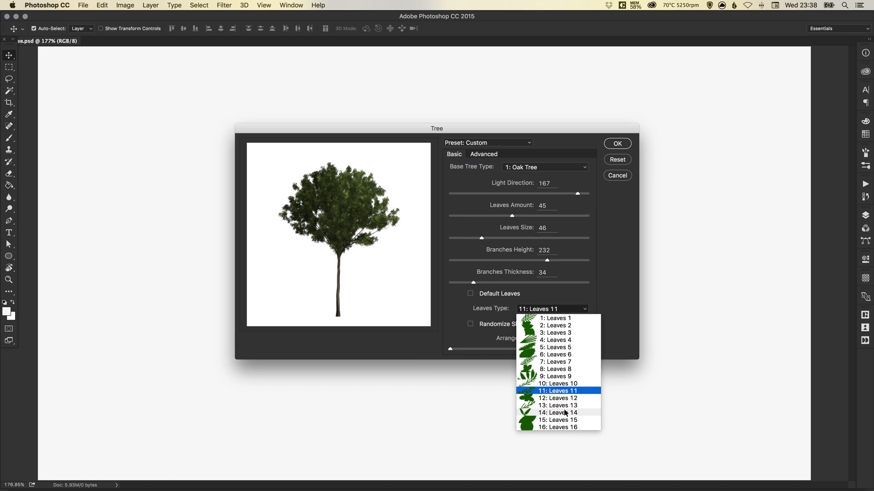
left_click(557, 413)
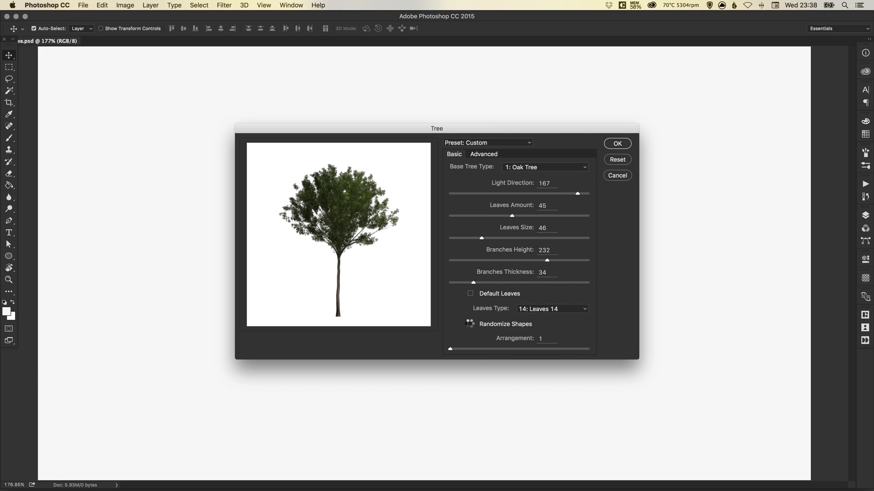
left_click(470, 324)
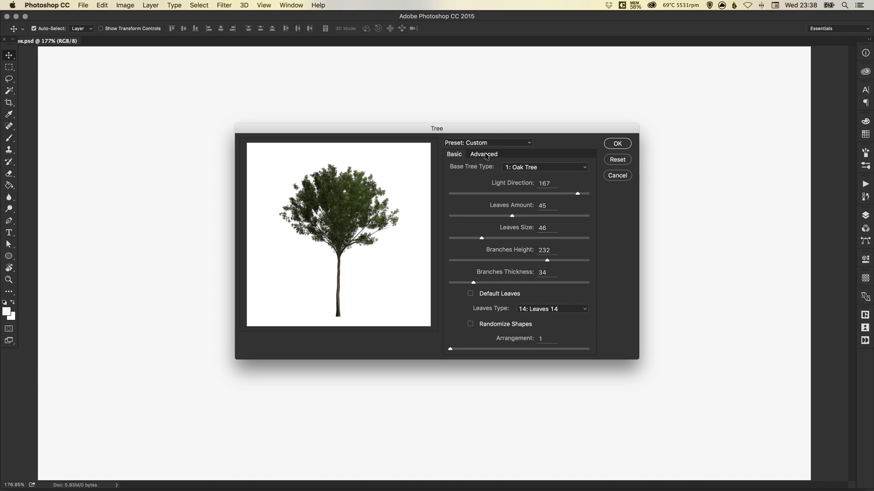
Step: In Advanced settings, use a custom leaf colour and toggle leaf flat shading and contrast enhancement
left_click(484, 155)
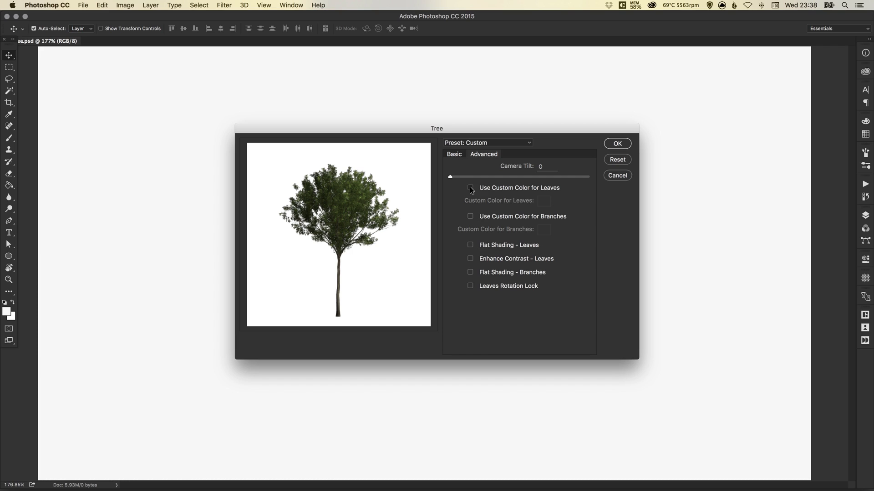
left_click(470, 188)
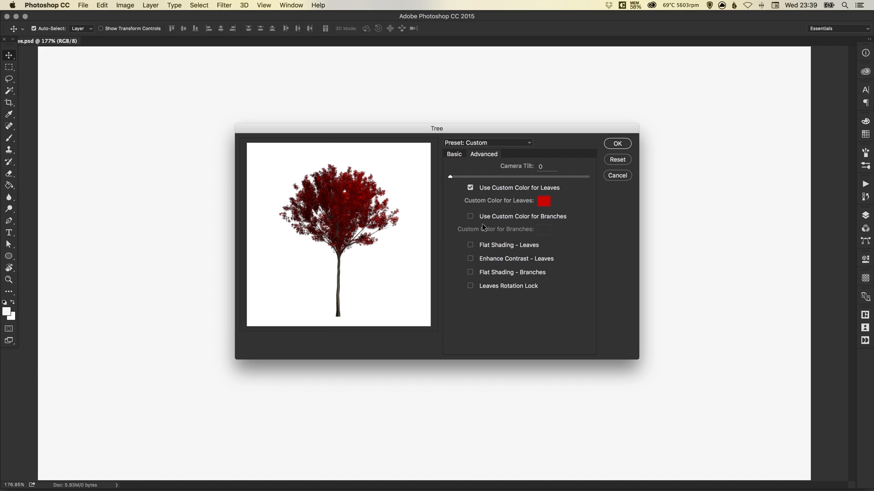
mouse_move(483, 218)
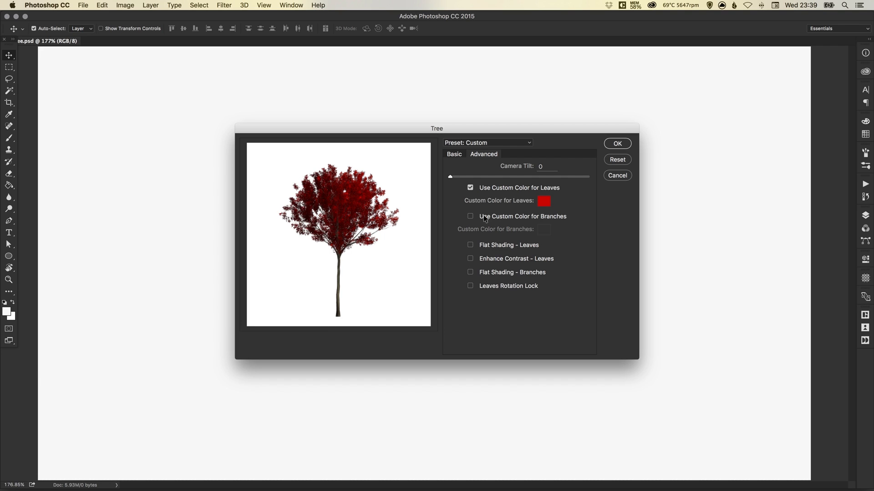
mouse_move(482, 255)
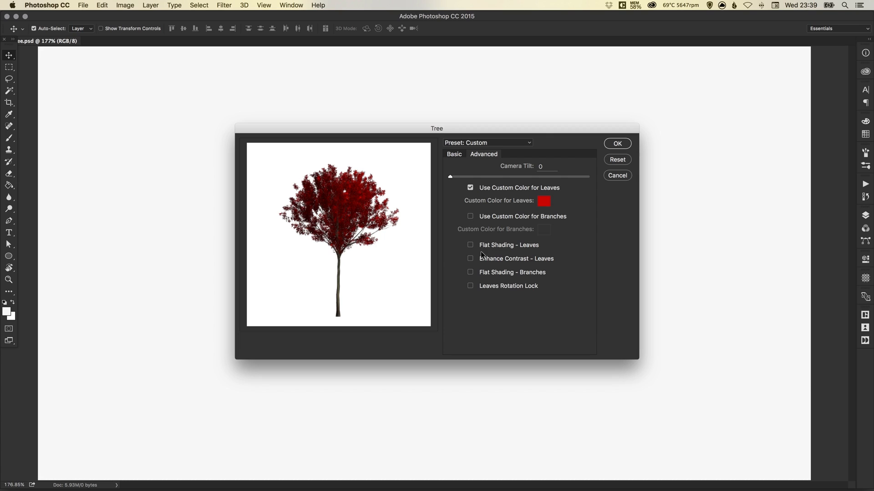
mouse_move(470, 272)
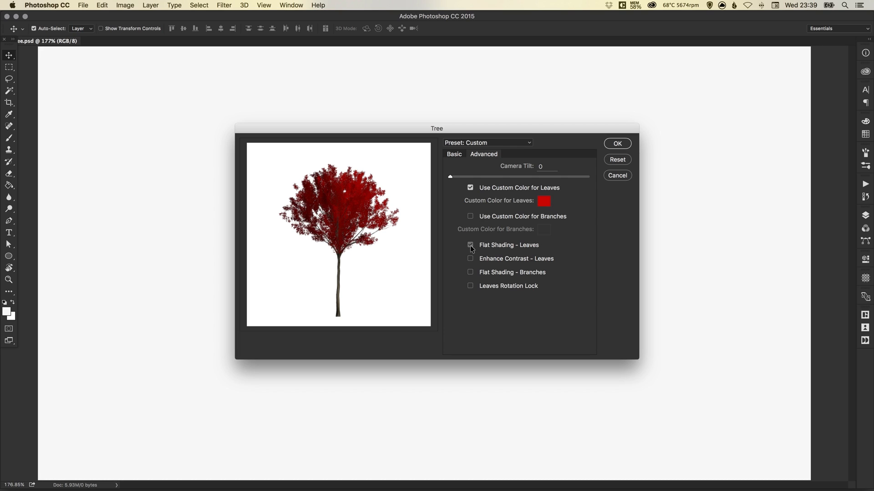
left_click(471, 245)
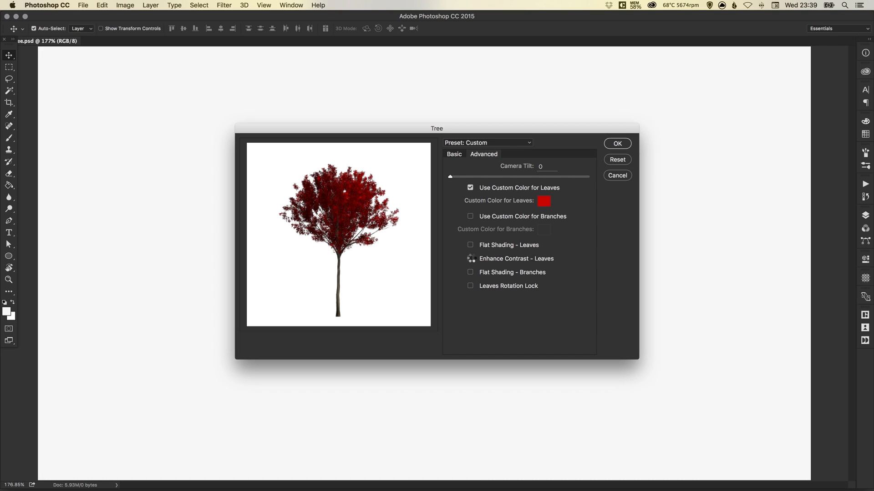
left_click(470, 259)
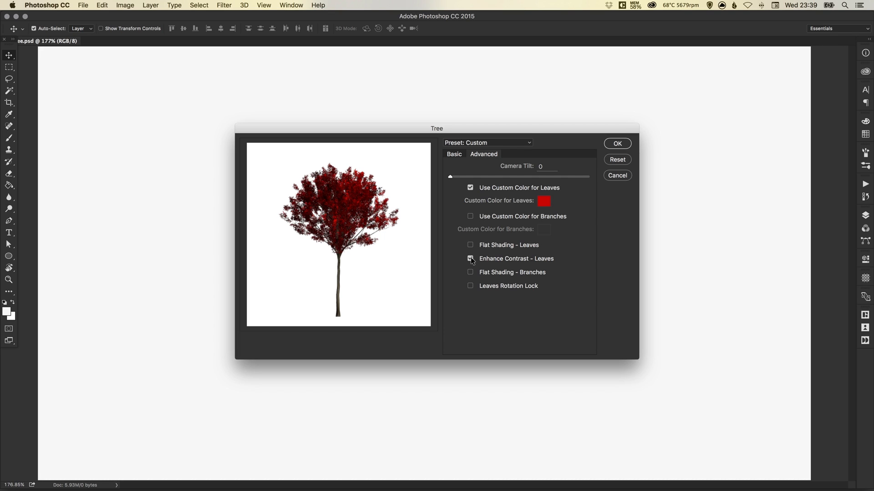
left_click(470, 259)
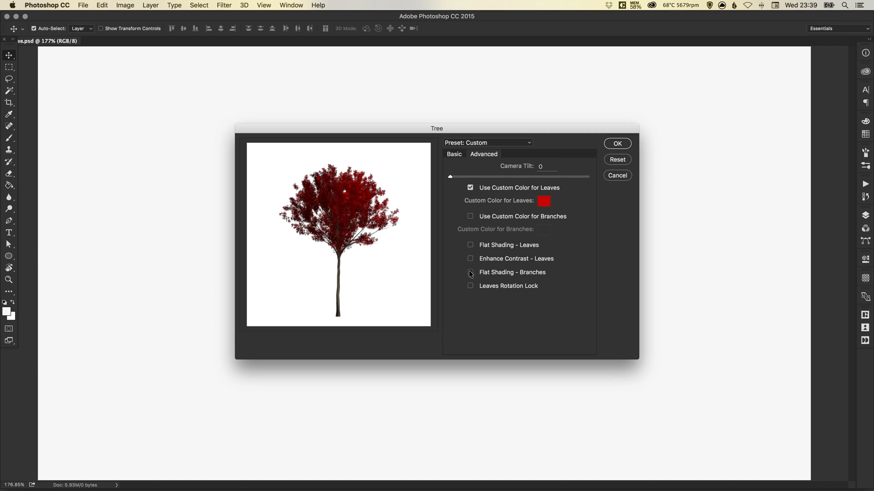
Step: Toggle branch flat shading and leaf rotation lock, then reset the tree to defaults
left_click(470, 272)
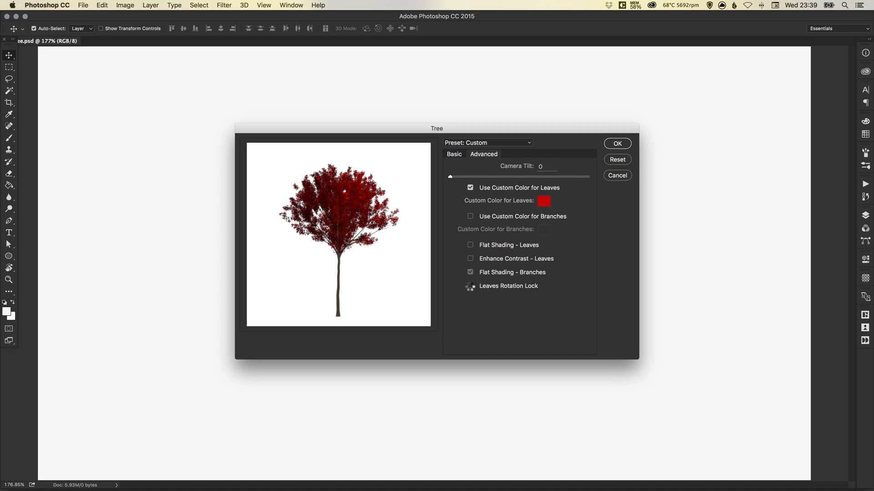
left_click(469, 272)
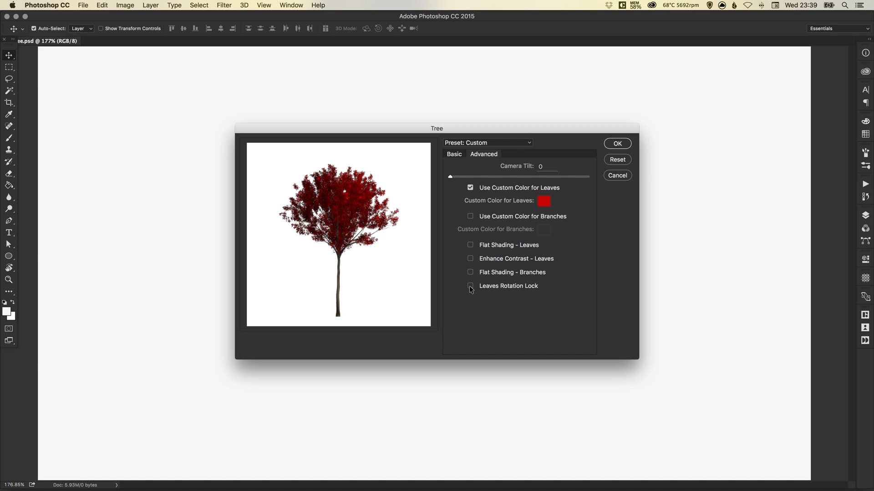
left_click(470, 287)
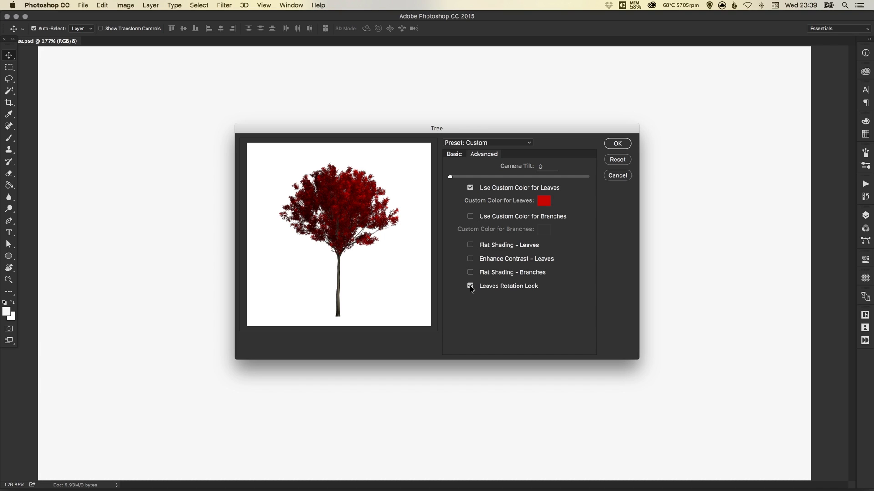
left_click(470, 286)
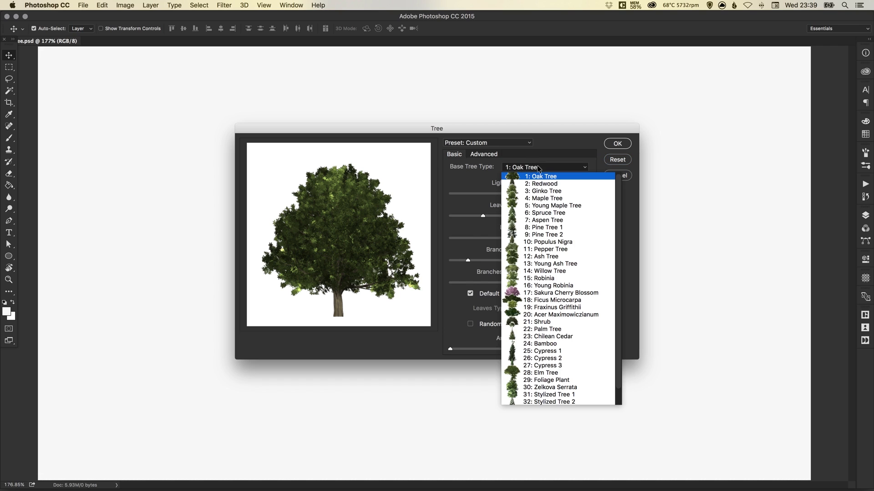
Step: Make the base tree a Foliage Plant without default leaves and cycle through several leaf shapes
left_click(548, 381)
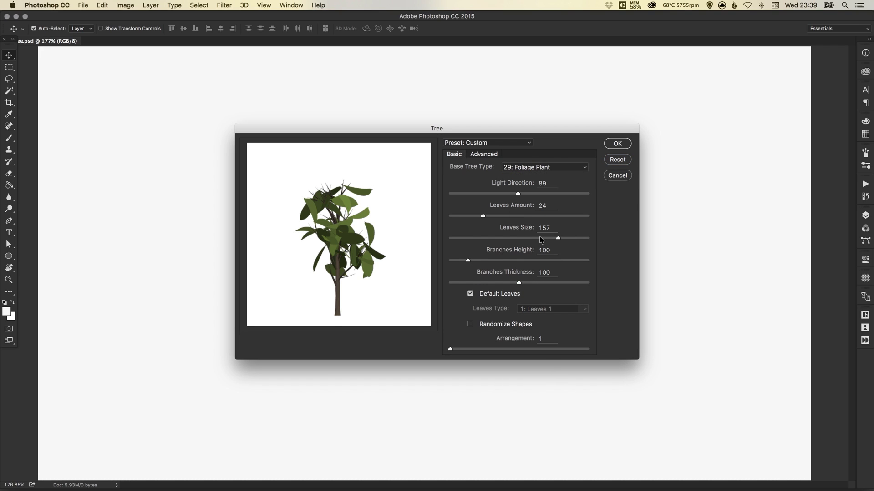
mouse_move(550, 197)
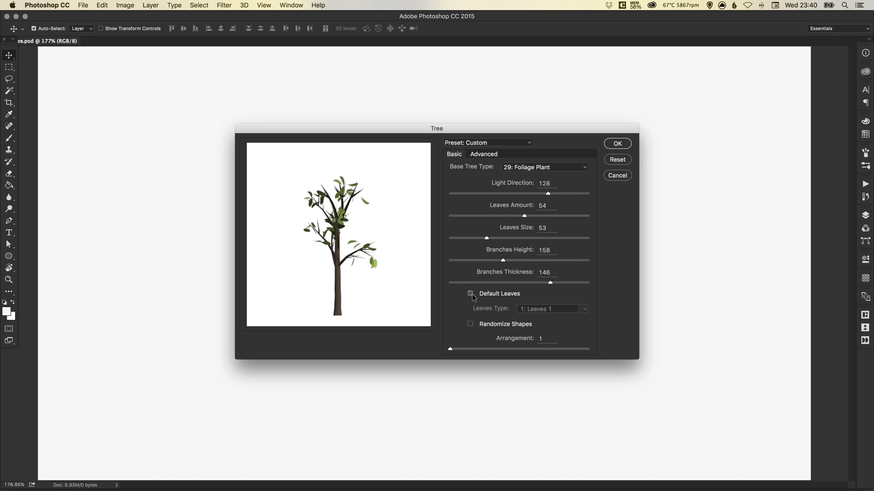
left_click(470, 294)
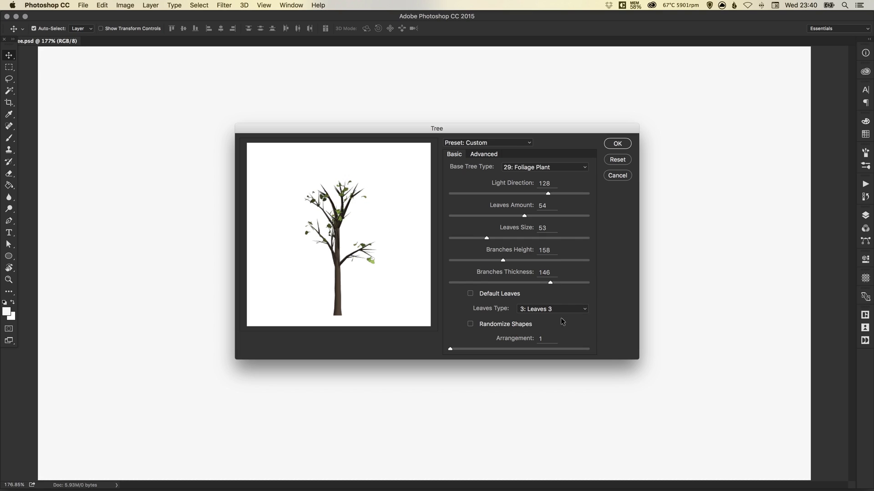
left_click(552, 309)
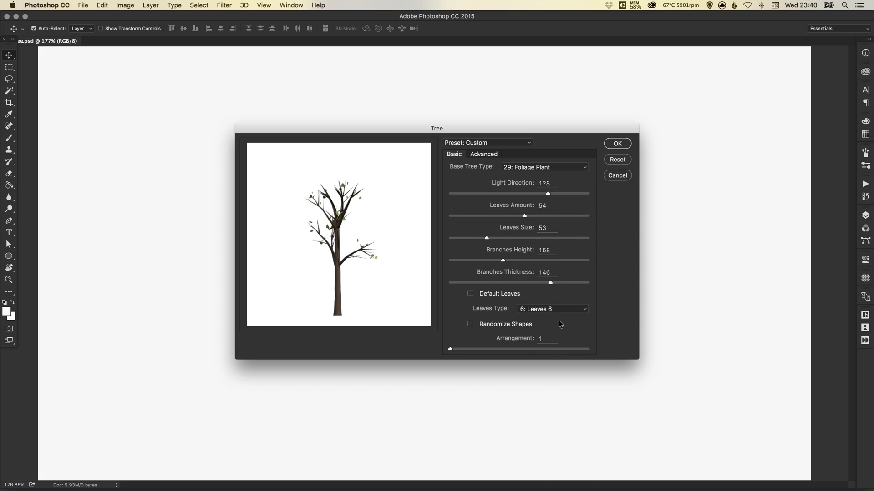
left_click(552, 309)
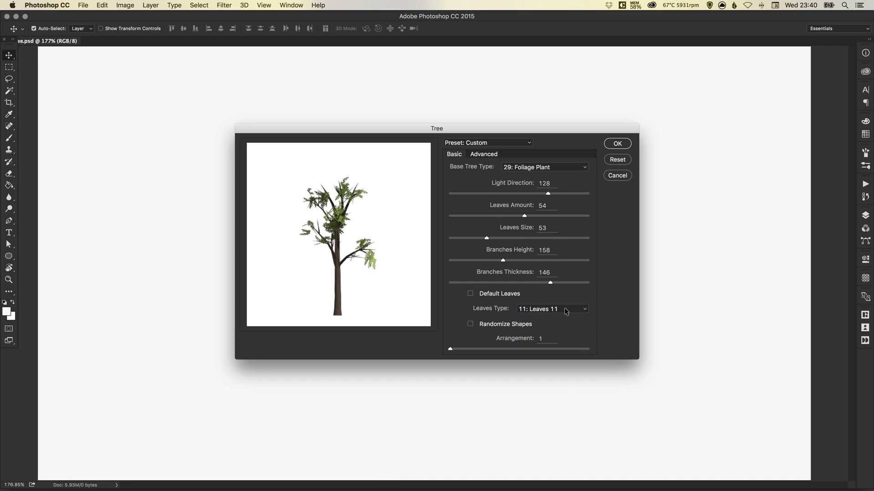
left_click(552, 309)
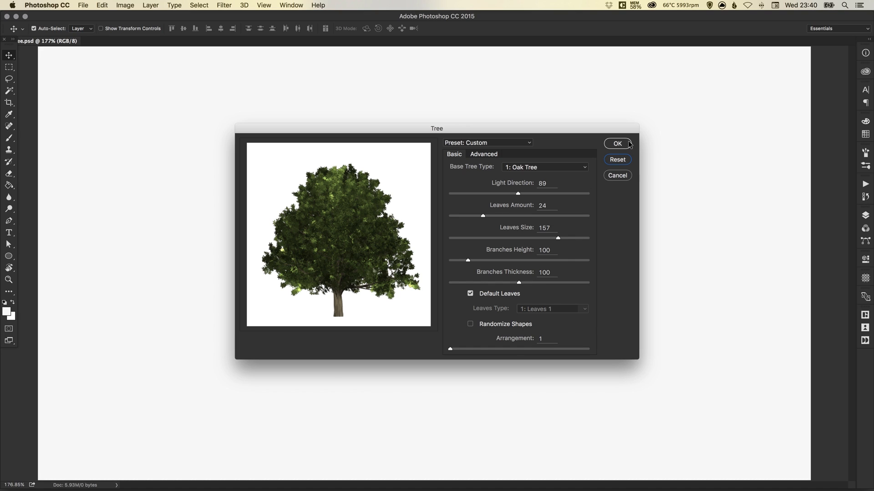
Step: Confirm the Tree dialog, leaving an empty Layer 1 above Background
left_click(617, 143)
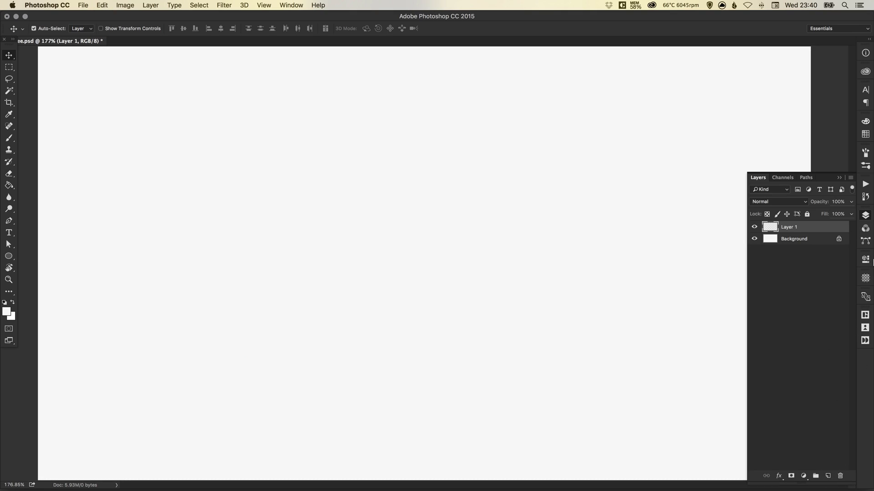
Step: Launch Filter > Render > Tree again on Layer 1
left_click(224, 6)
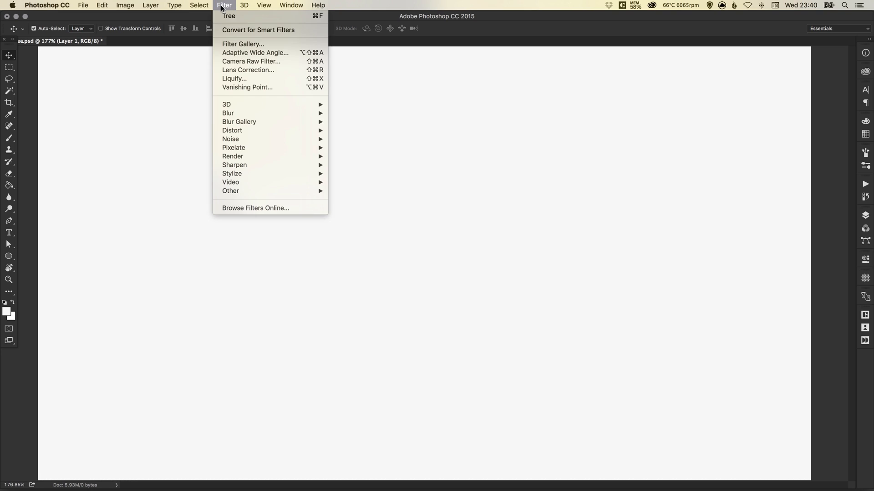
mouse_move(232, 156)
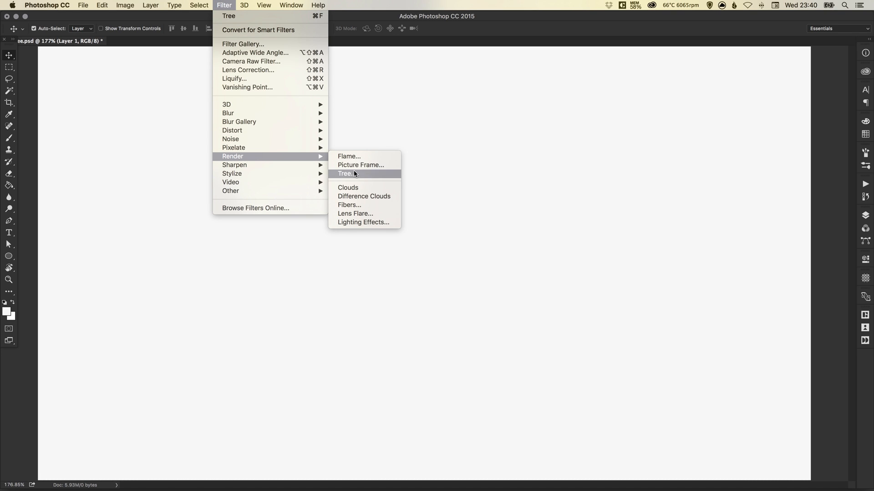
left_click(346, 173)
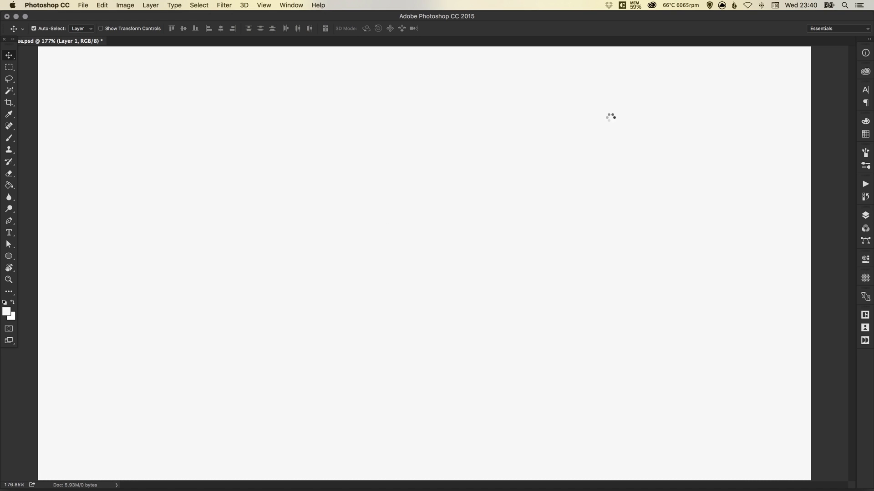